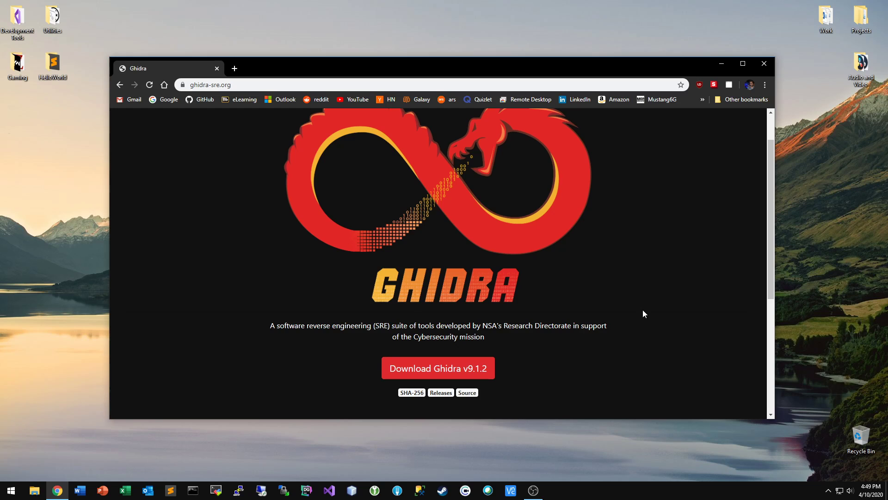
mouse_move(551, 259)
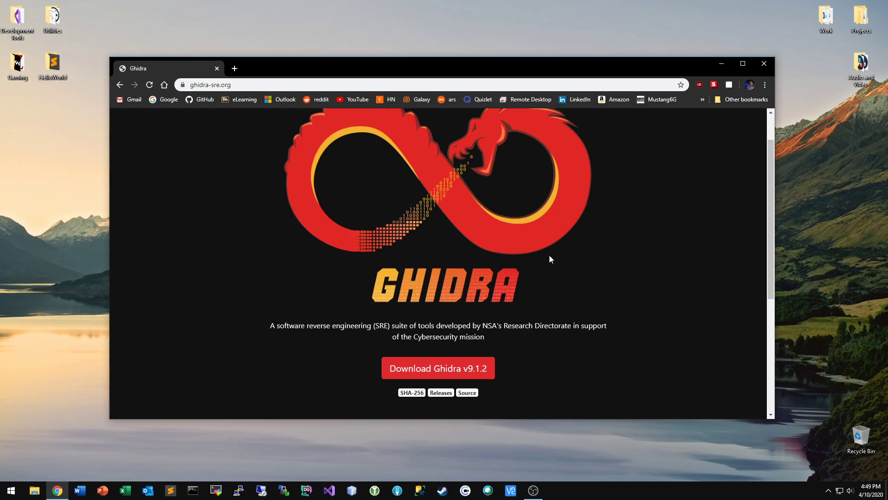
- Open HelloWorld.cpp in Sublime Text and build it into a HelloWorld application
scroll("down", 3)
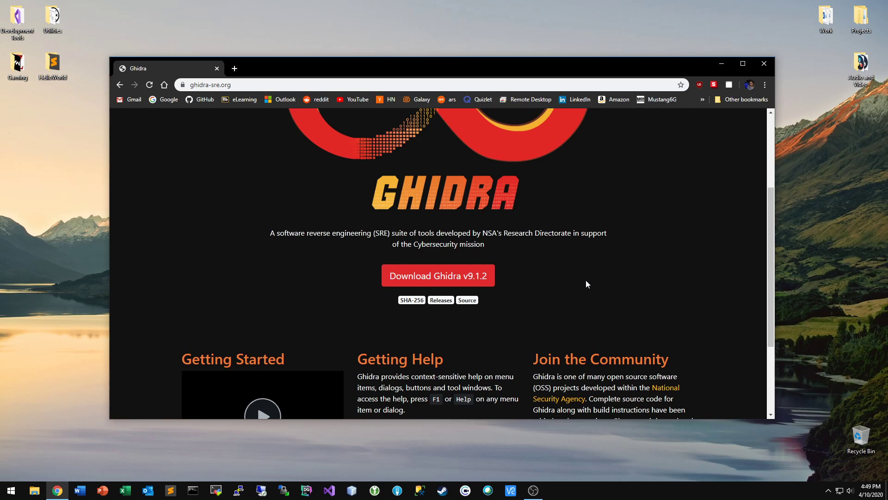
mouse_move(703, 291)
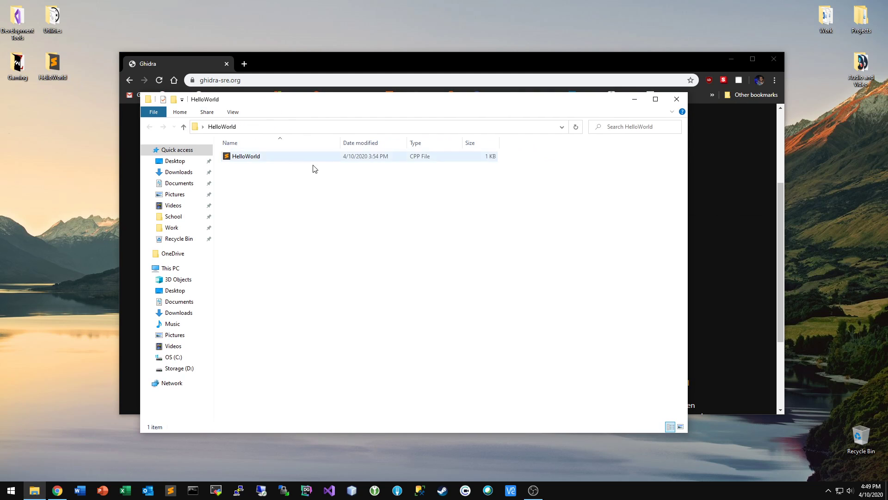
double_click(245, 155)
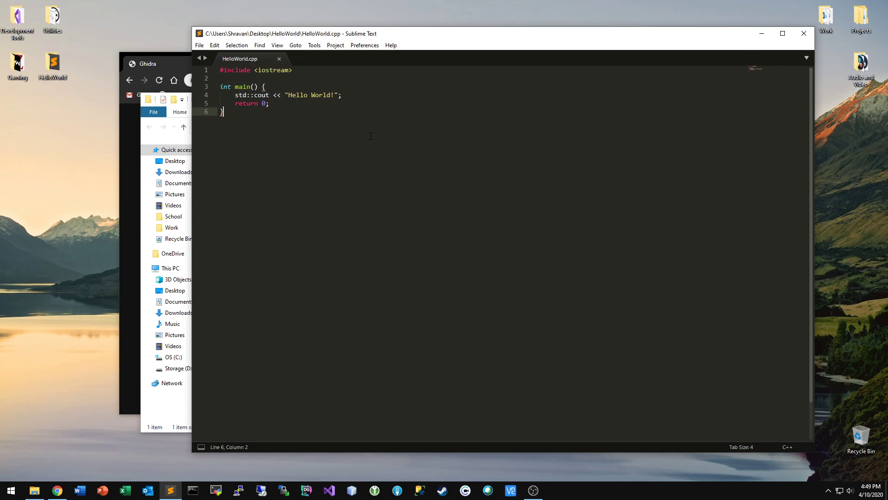
left_click(270, 102)
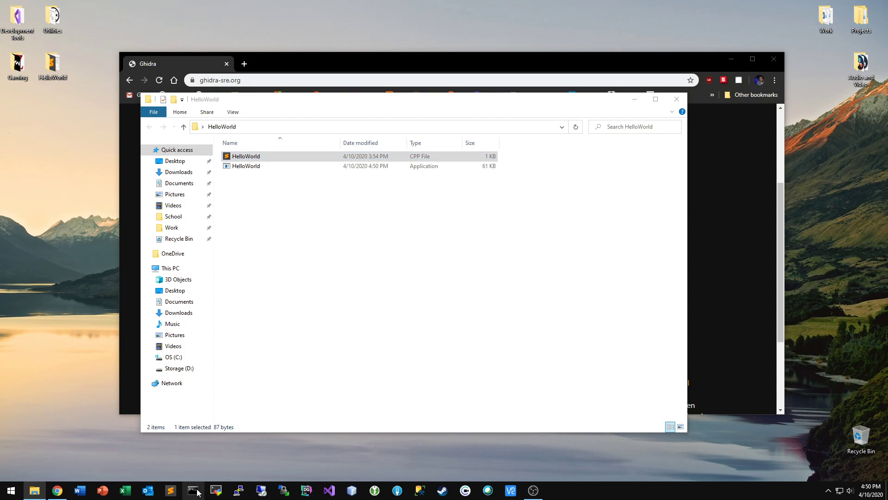
- Run HelloWorld from Command Prompt to print "Hello World!", then minimize the window
left_click(379, 127)
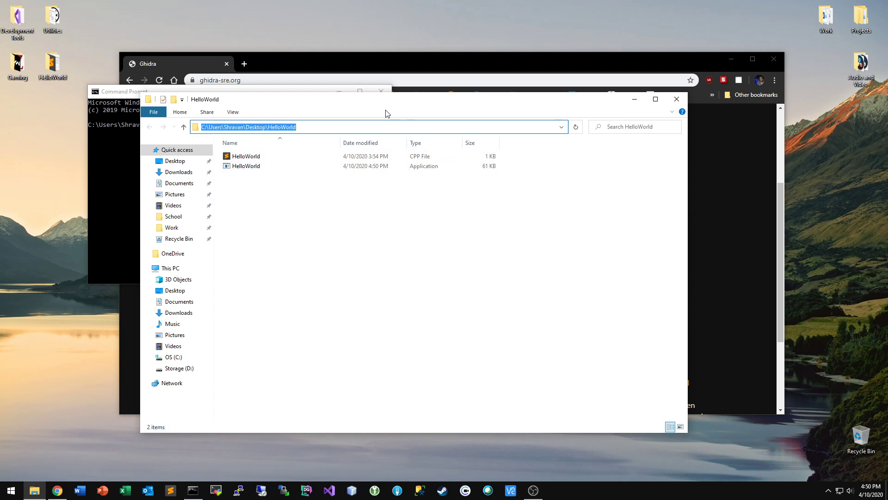
left_click(123, 92)
type("Hel")
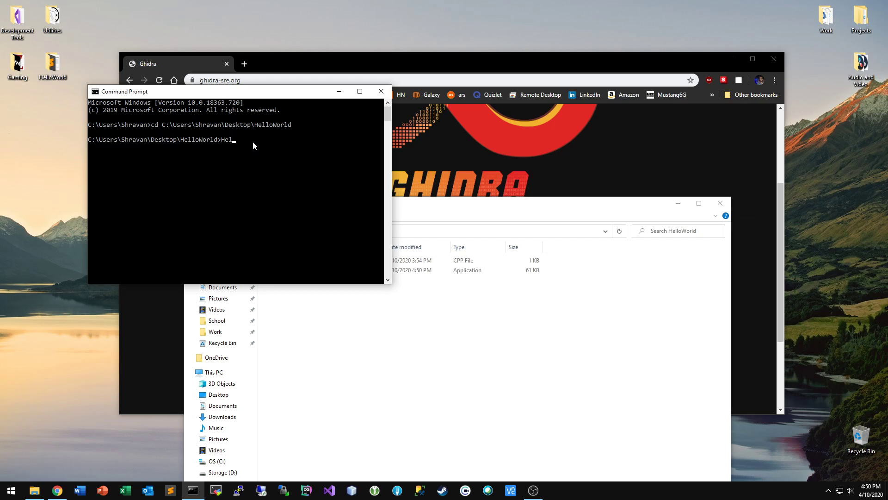
key("Return")
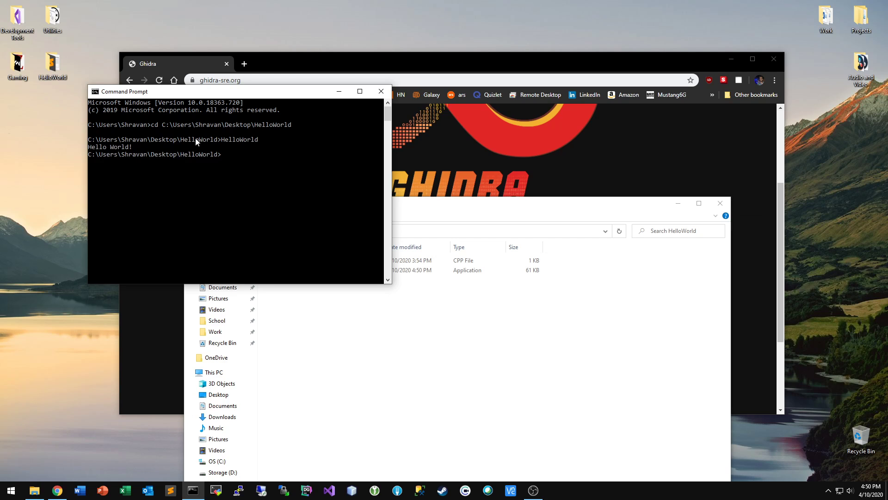
left_click(380, 92)
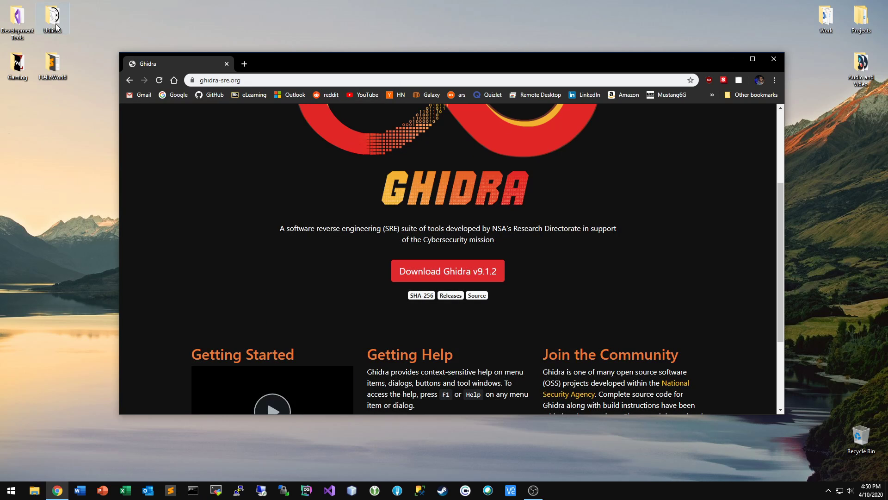
- Launch Ghidra from the Utilities folder and start a new non-shared project
double_click(508, 246)
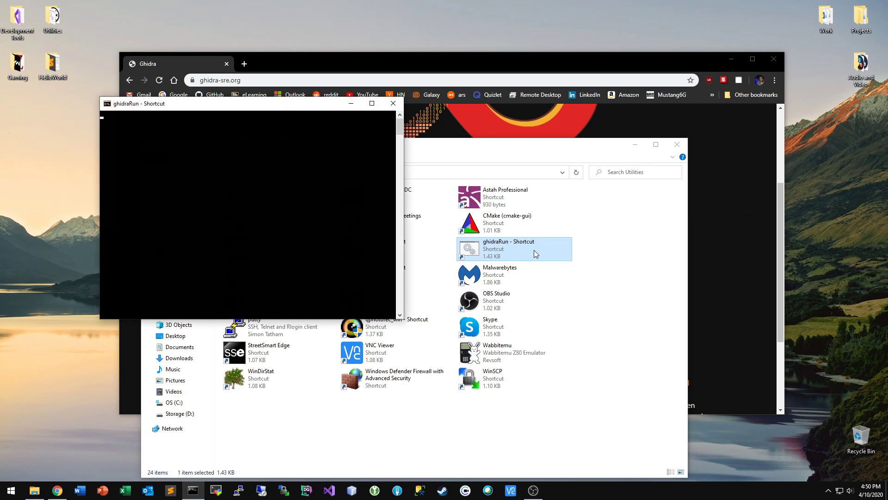
double_click(508, 248)
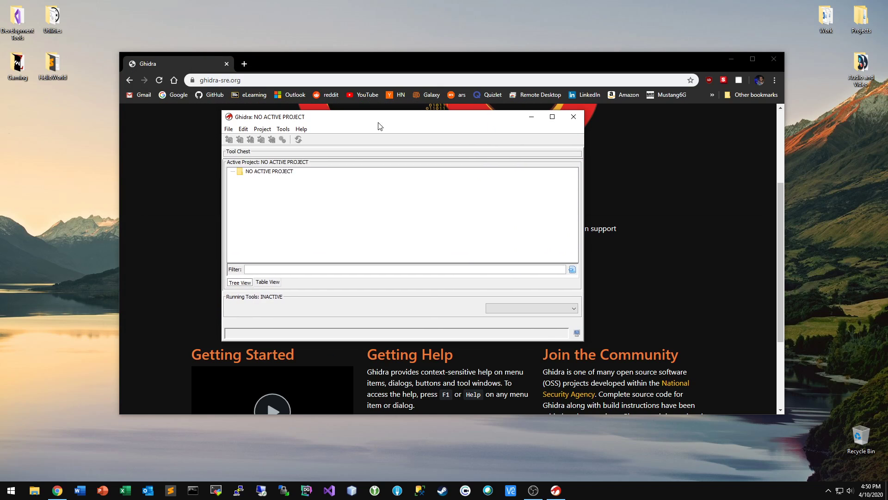
left_click(229, 129)
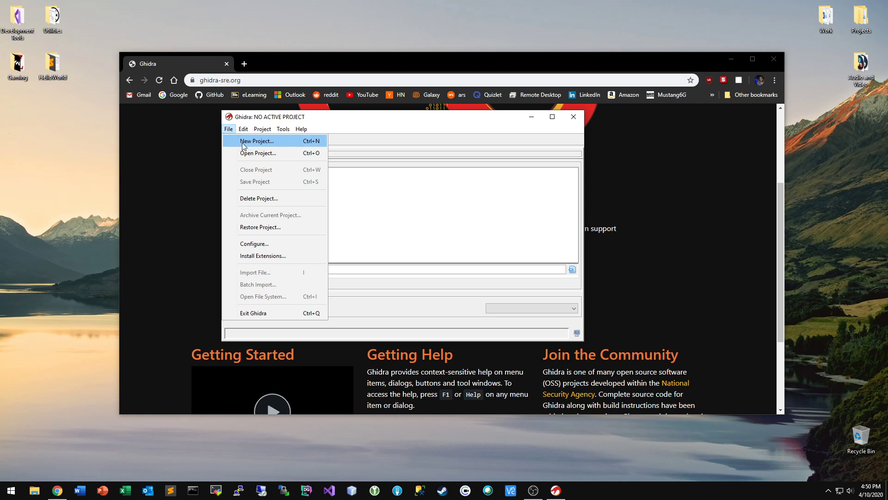
left_click(257, 141)
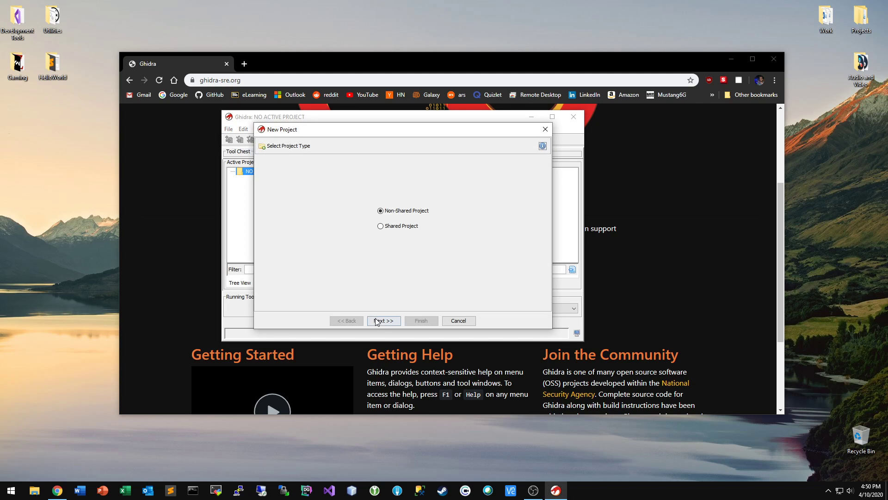
left_click(384, 321)
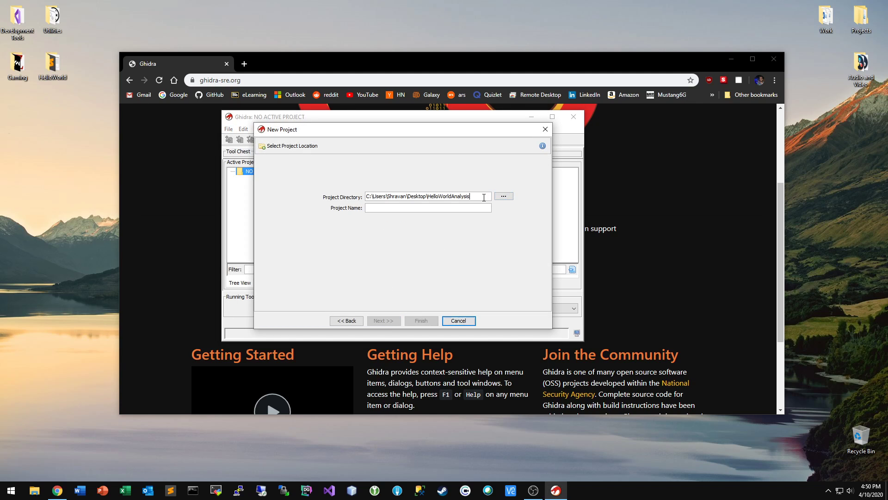
- Name the project HelloWorldAnalysis in a HelloWorldAnalysis folder on the Desktop and finish
type("He")
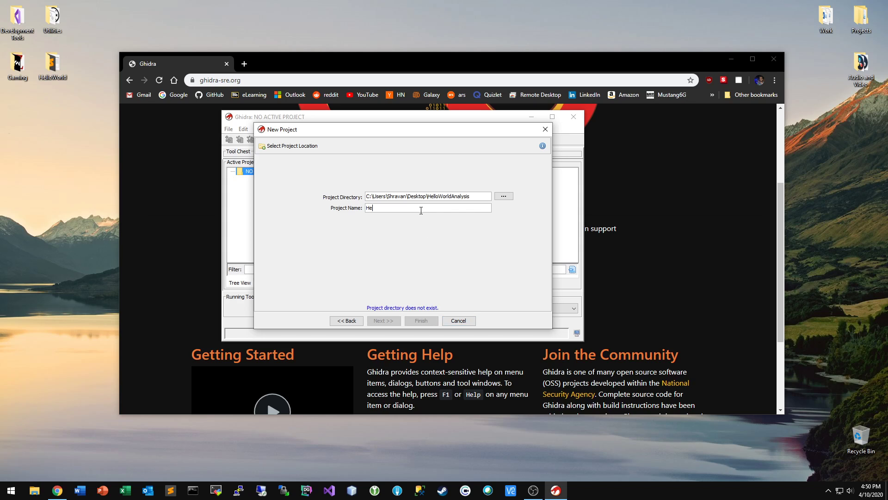
type("lloWorldAnal")
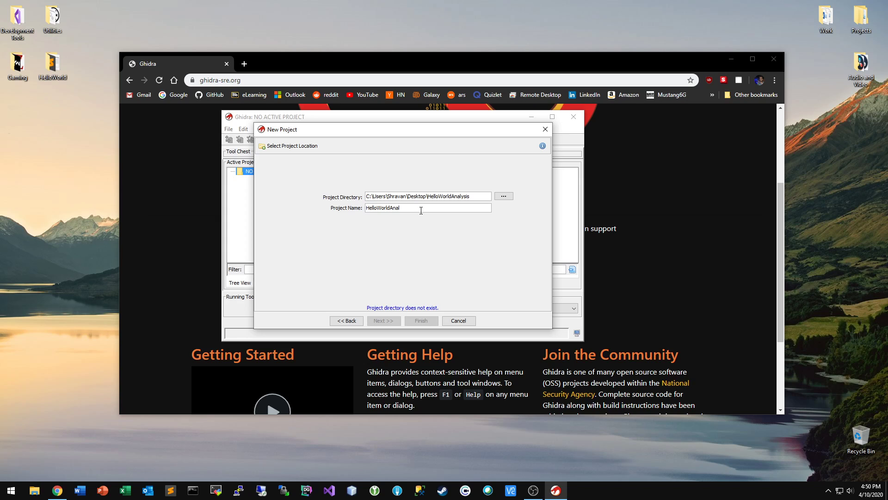
type("ysis")
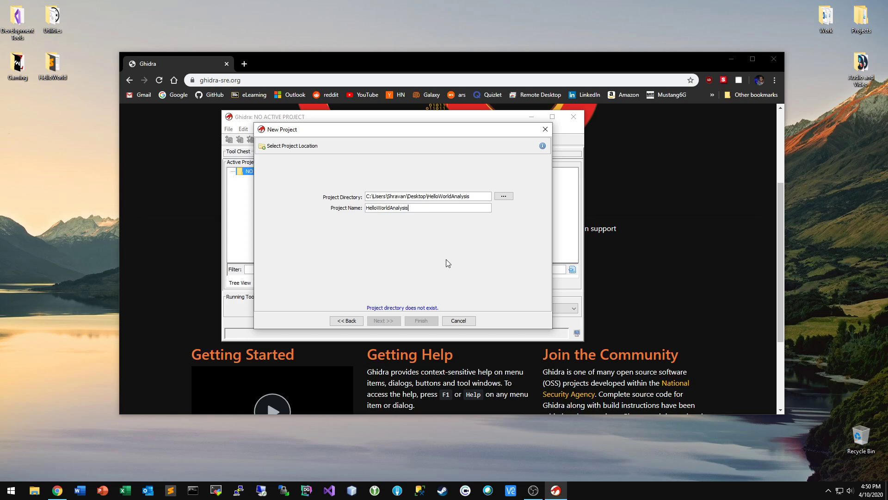
left_click(502, 196)
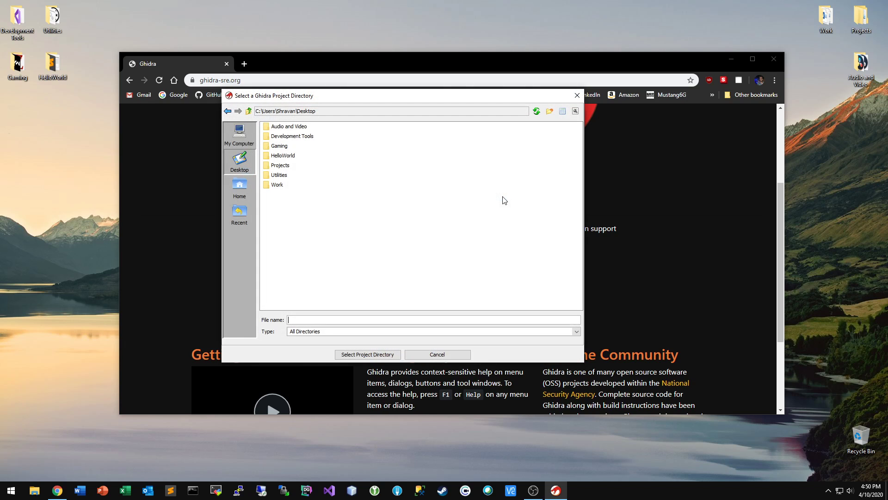
mouse_move(577, 130)
type("HelloWorldAnalysis")
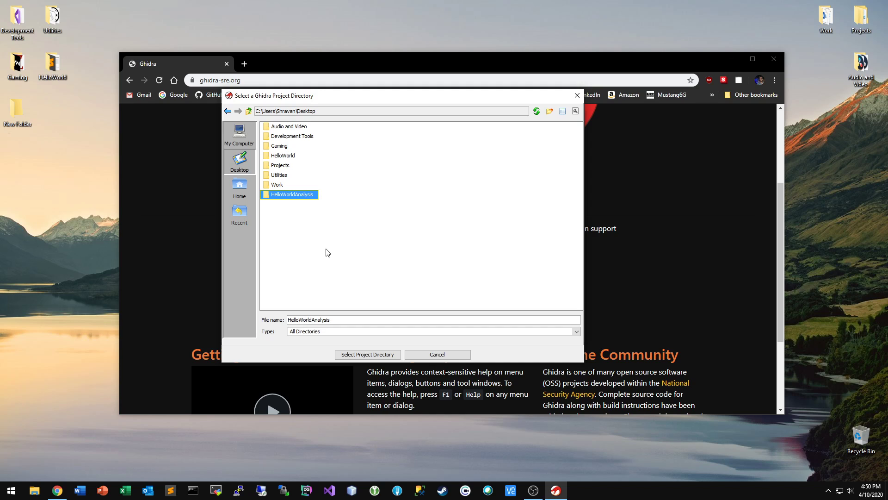
left_click(368, 354)
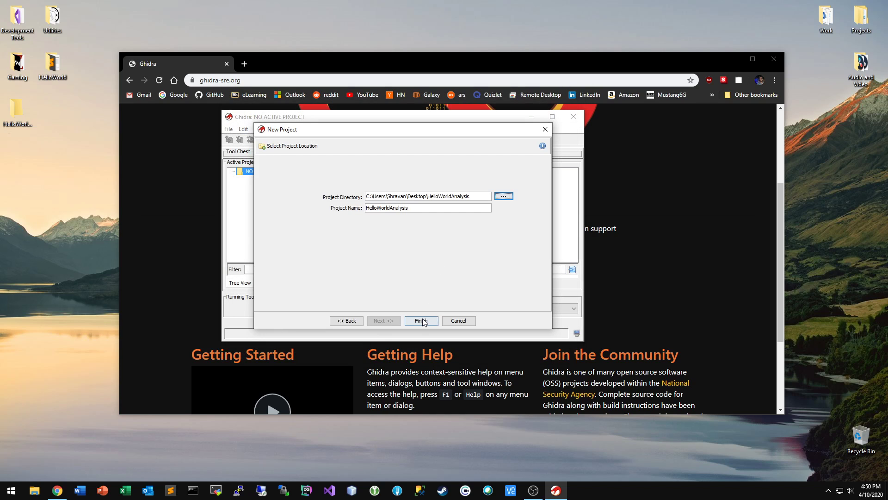
left_click(421, 321)
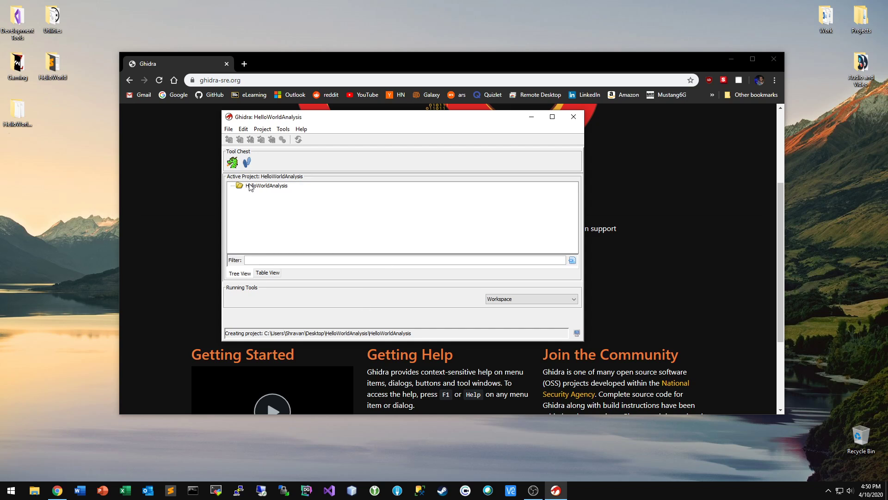
- Launch the CodeBrowser and start importing HelloWorld.exe as Raw Binary format
left_click(265, 185)
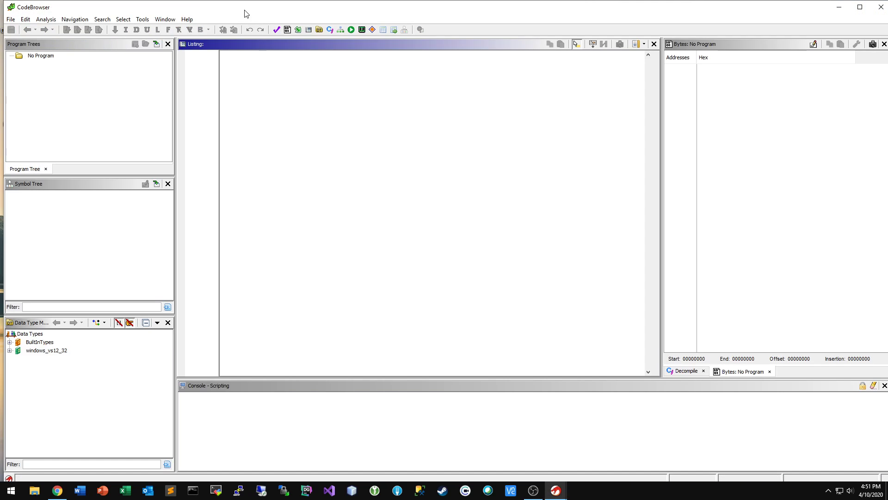
left_click(11, 18)
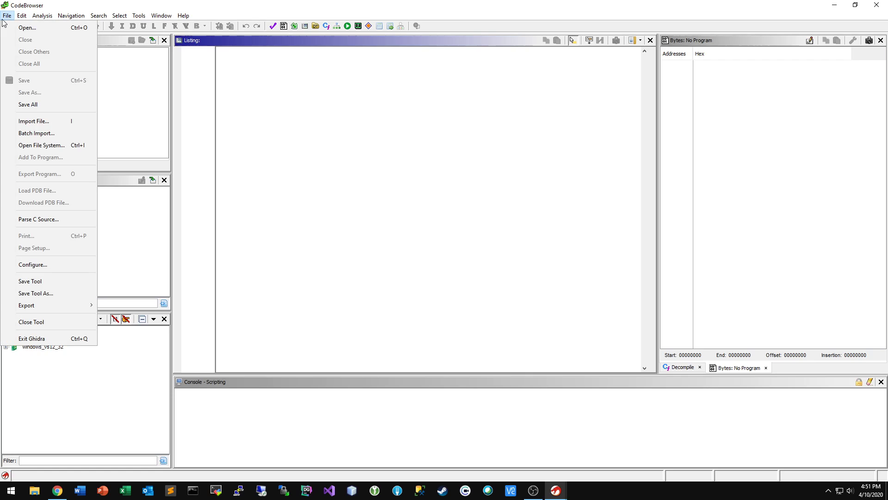
left_click(33, 120)
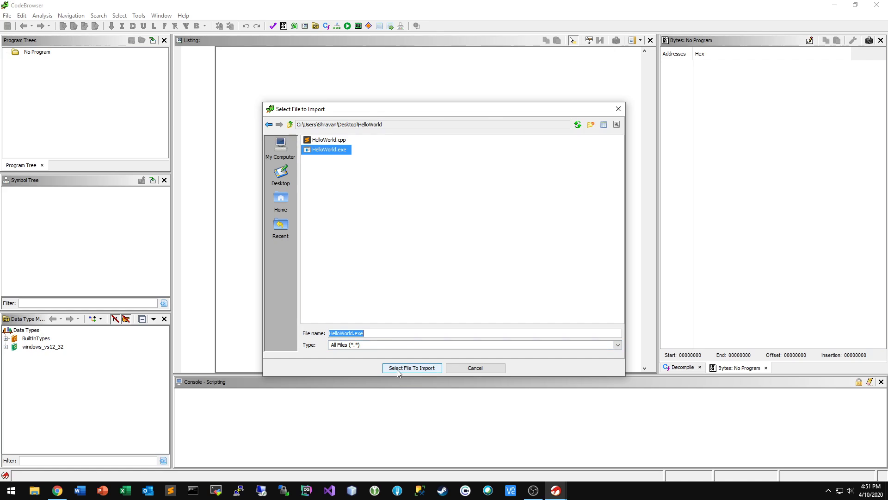
left_click(412, 368)
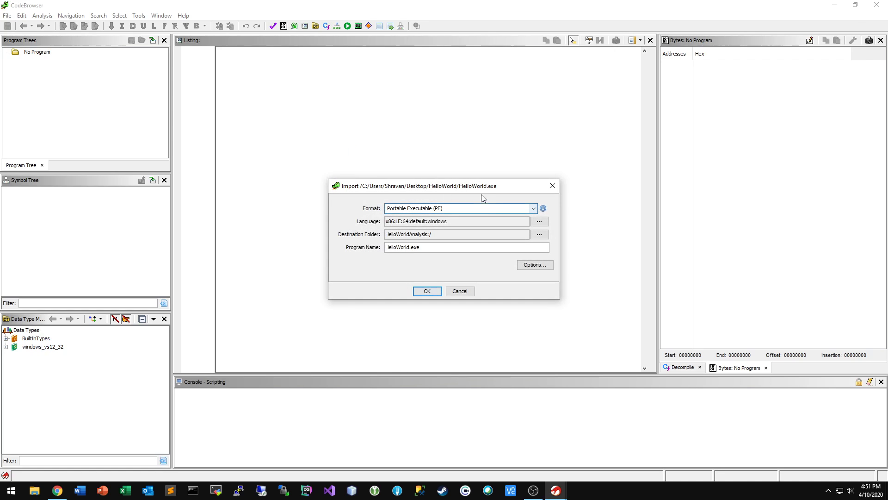
- Choose the x86 default 64-bit little-endian gcc language and import the file
left_click(532, 209)
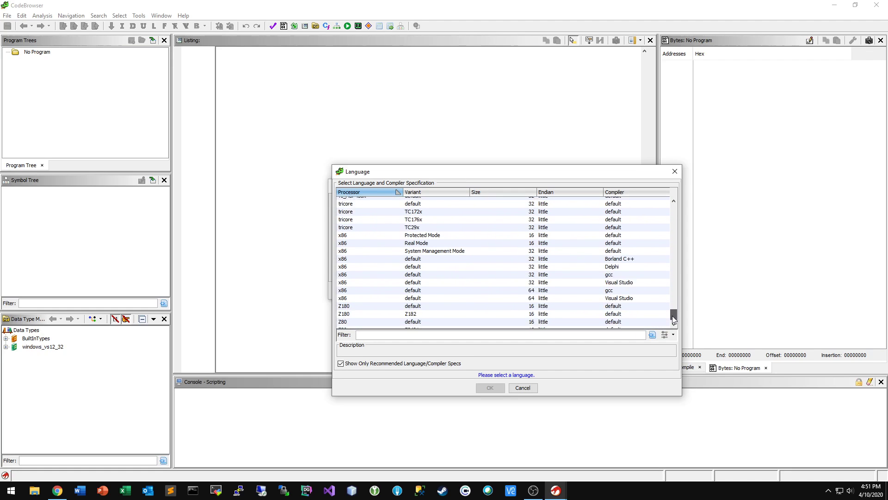
scroll("down", 3)
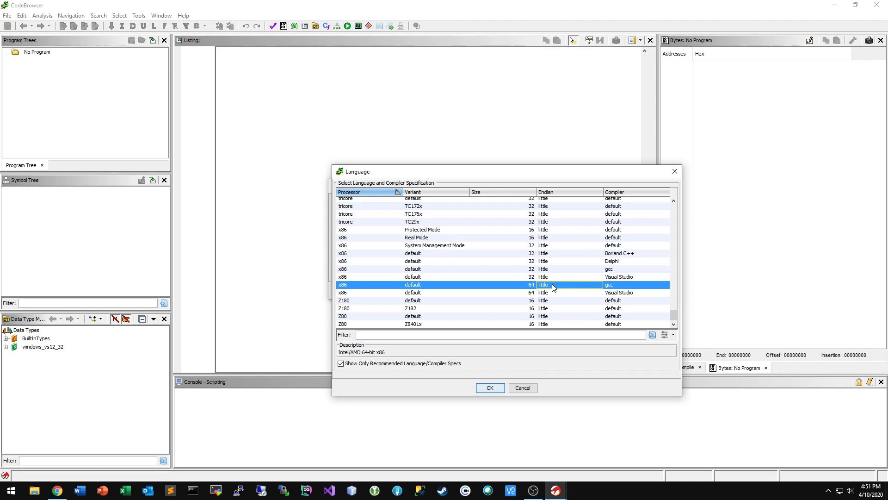
mouse_move(429, 327)
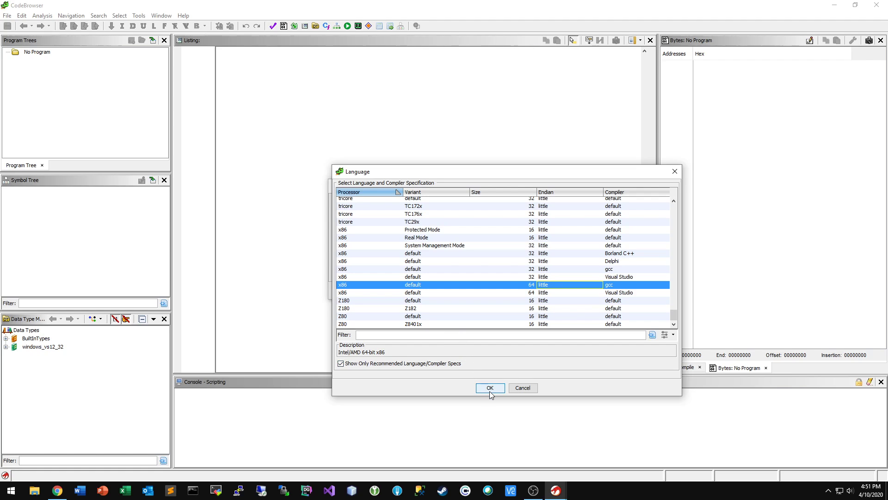
left_click(488, 388)
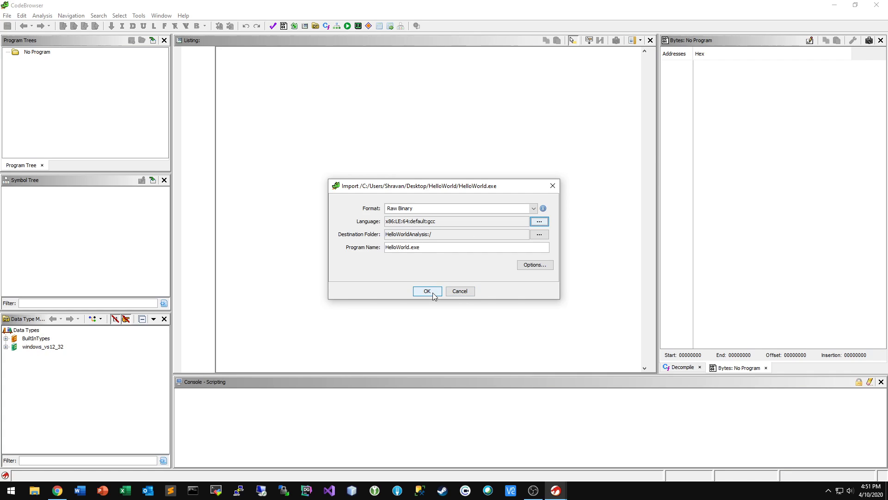
left_click(427, 290)
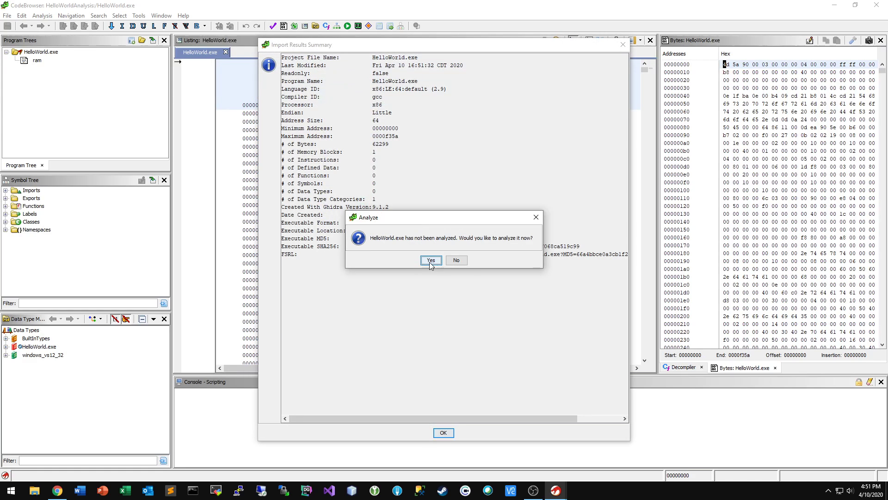
- Auto-analyze HelloWorld.exe, dismiss the summary windows, and expand Functions in the Symbol Tree
left_click(430, 260)
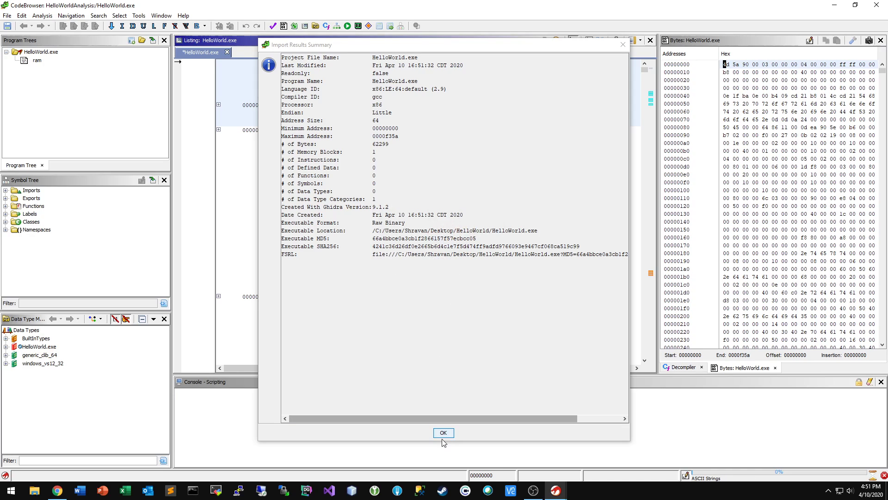
left_click(443, 432)
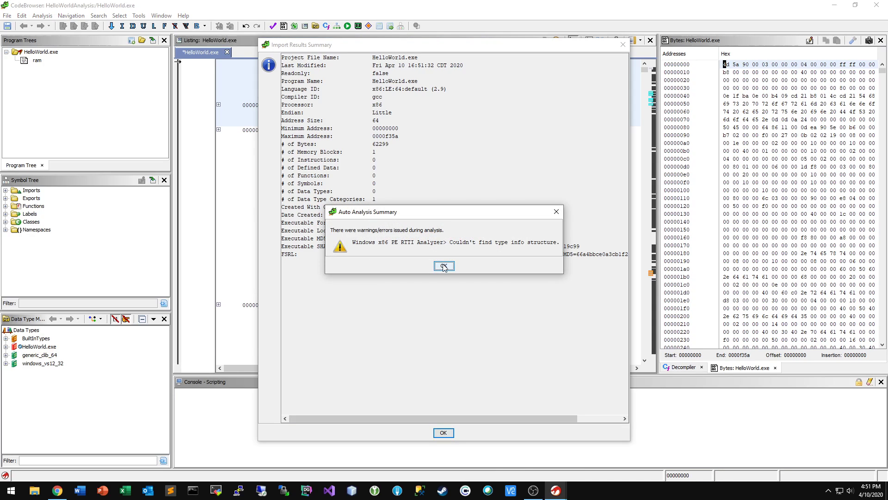
left_click(443, 266)
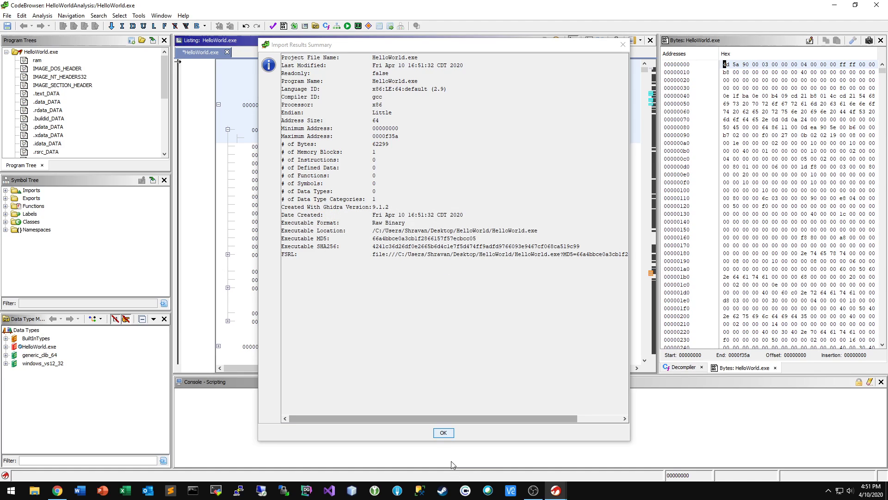
left_click(443, 433)
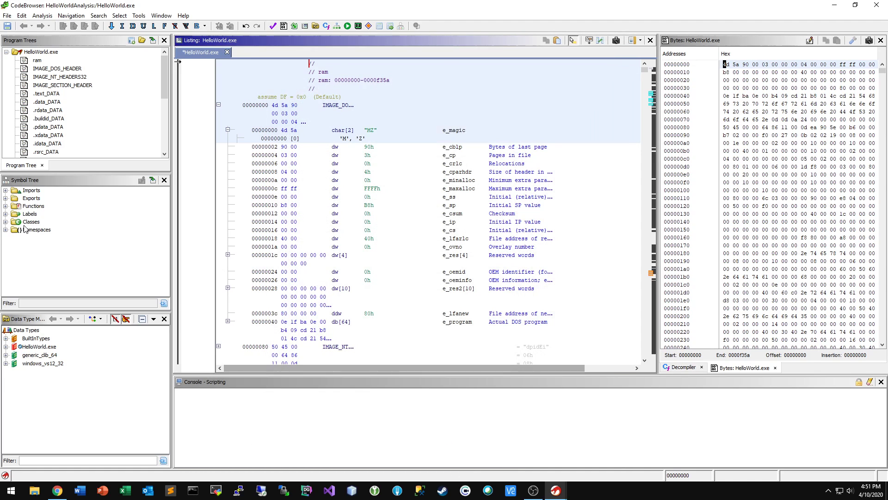
left_click(5, 205)
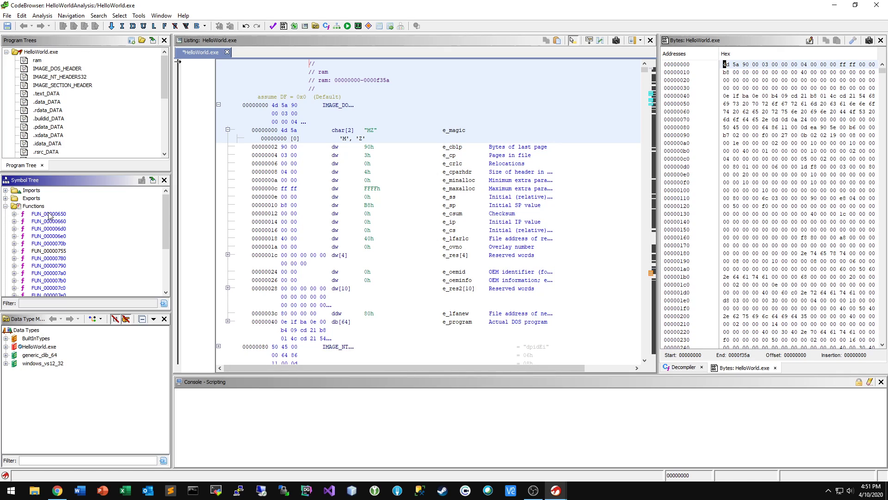
mouse_move(457, 171)
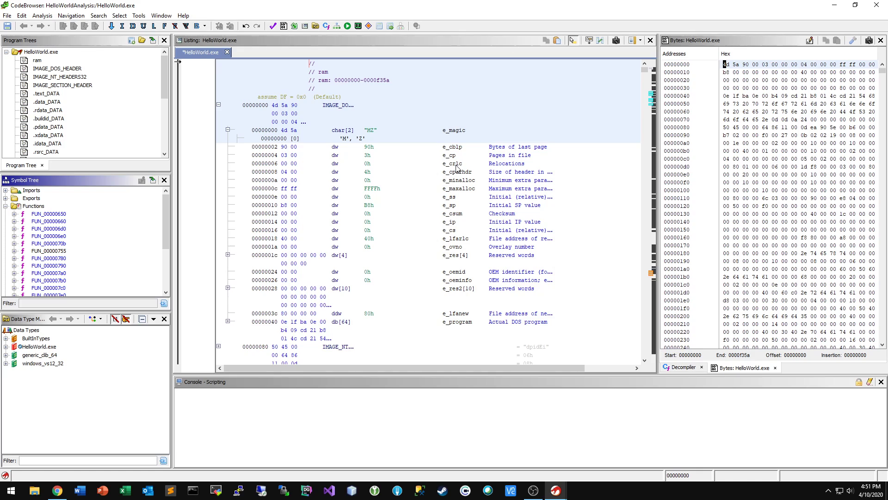
mouse_move(528, 92)
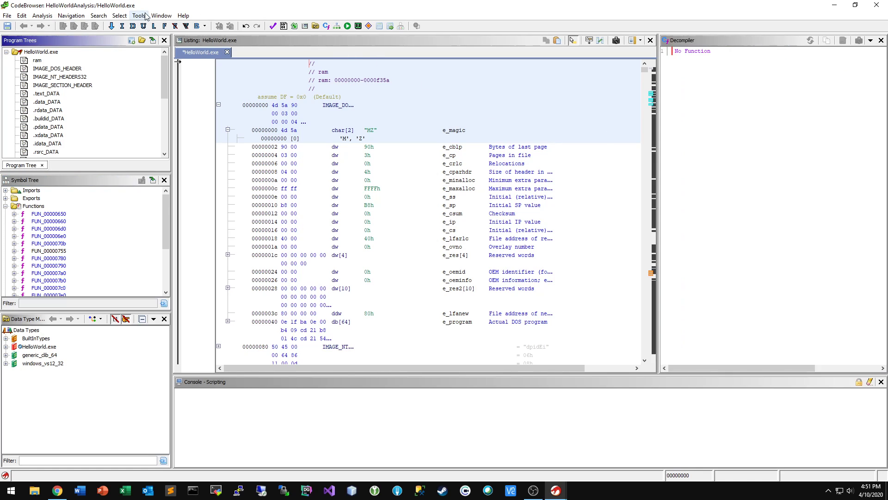
- Search memory for the string "Hello World", jump to its match at 00001030, and dismiss the search
left_click(98, 16)
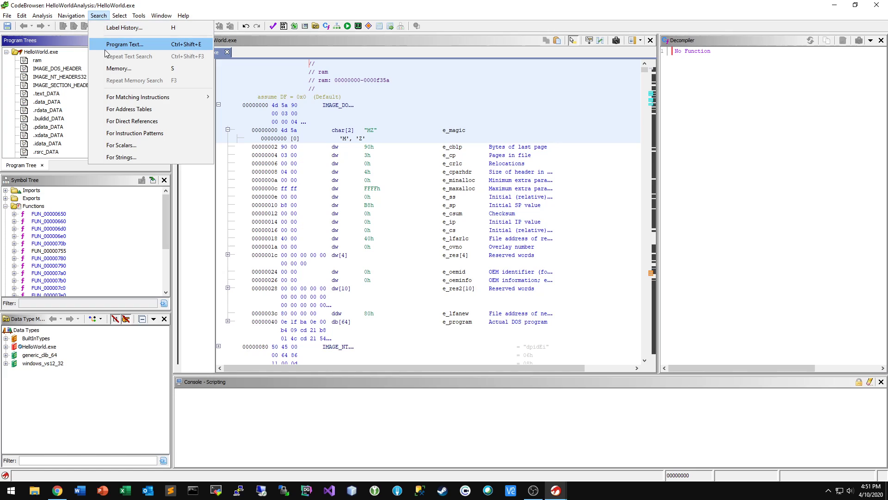
mouse_move(120, 68)
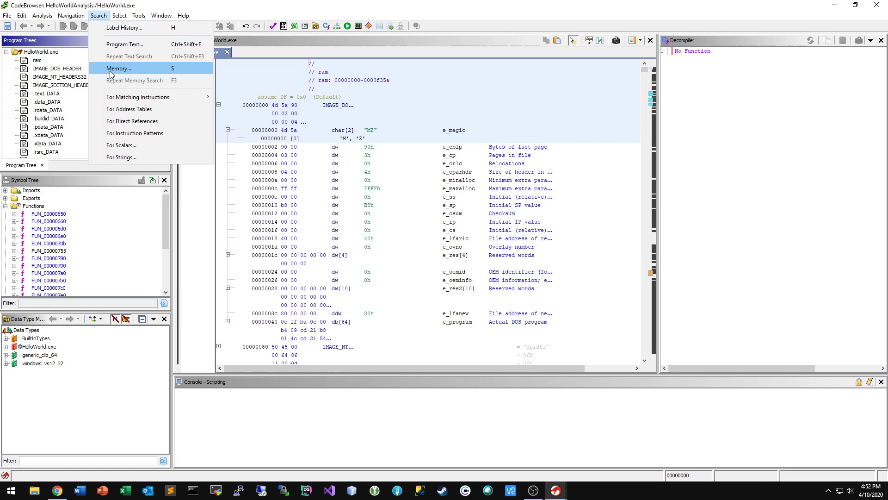
left_click(119, 68)
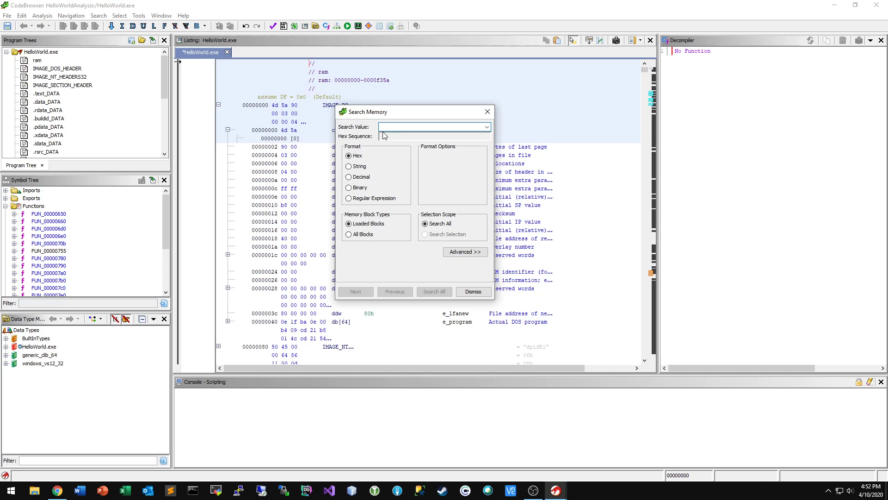
left_click(349, 165)
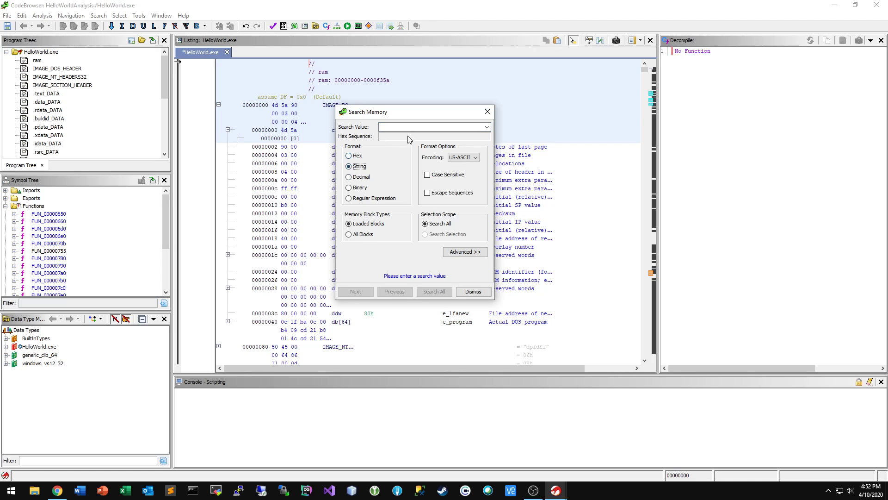
type("Hello")
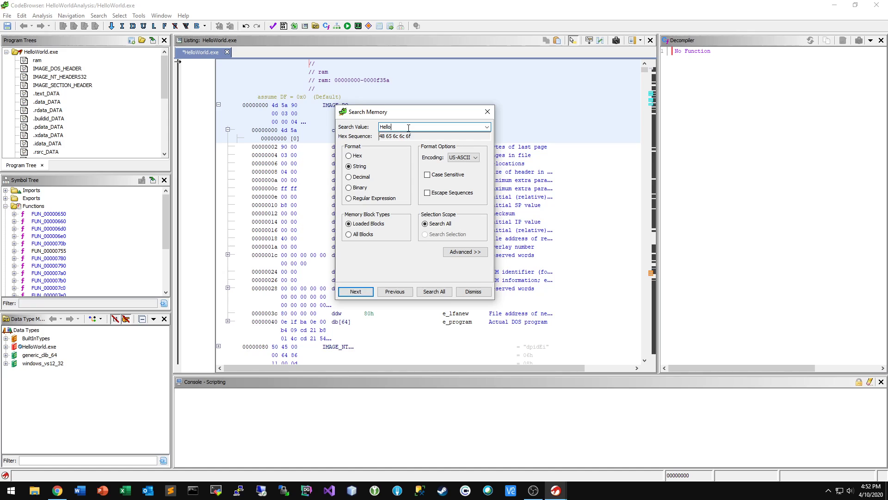
type("World")
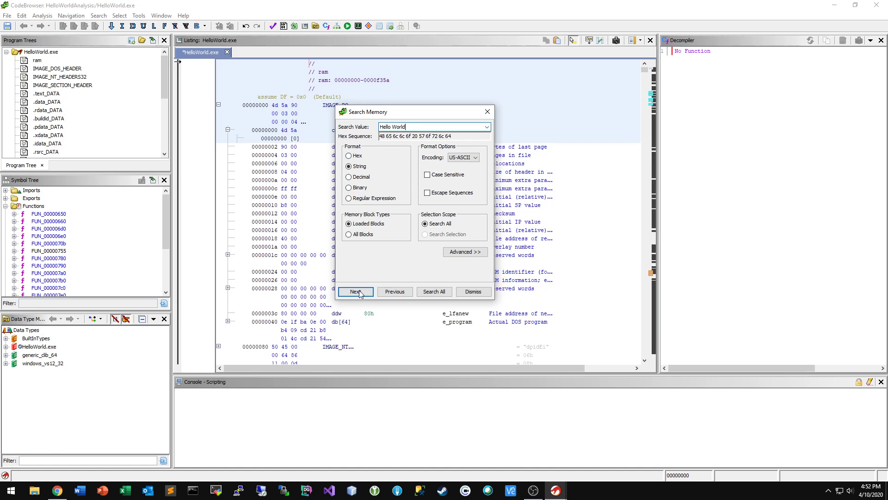
left_click(354, 291)
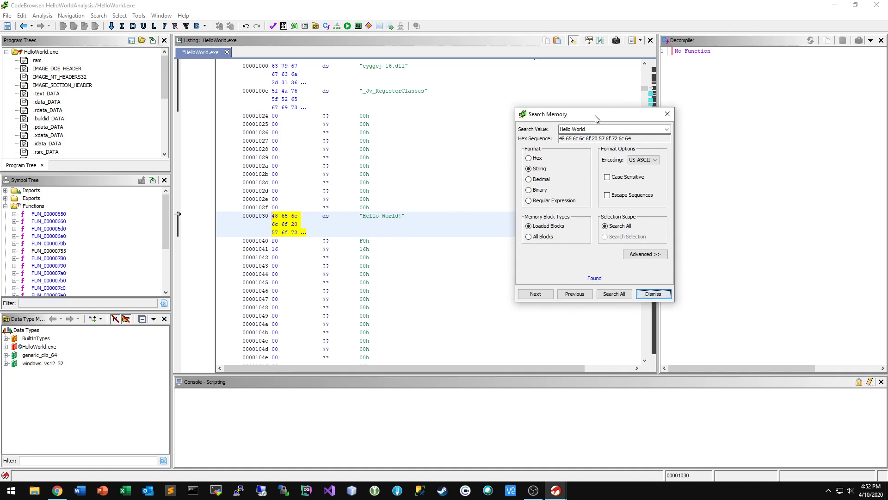
mouse_move(368, 234)
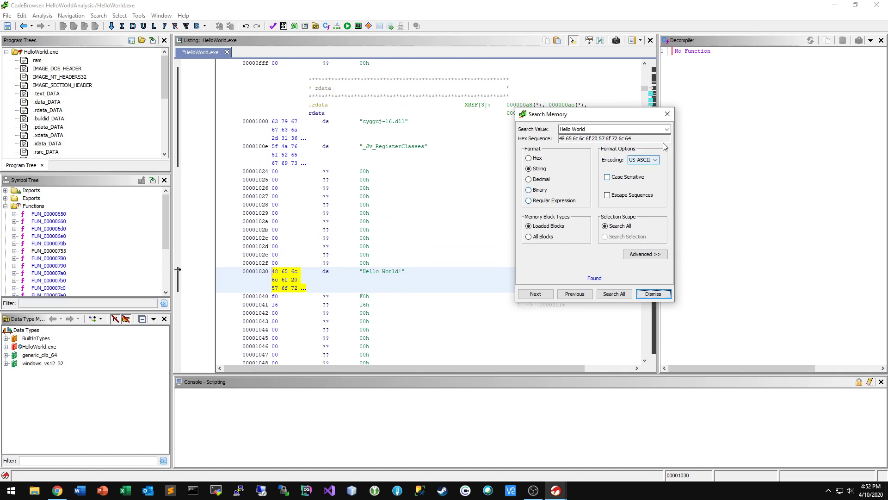
left_click(652, 293)
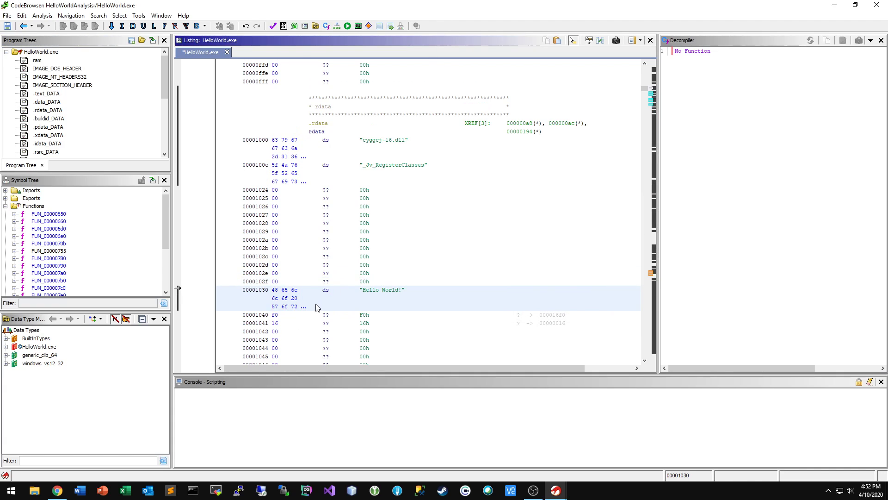
mouse_move(411, 294)
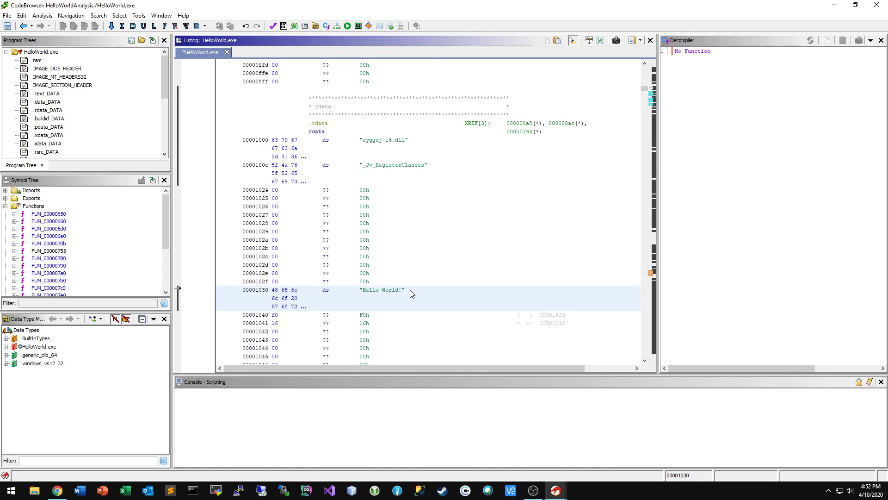
- Select the "Hello World!" string at 00001030 in the listing after inspecting nearby .rdata entries
left_click(318, 132)
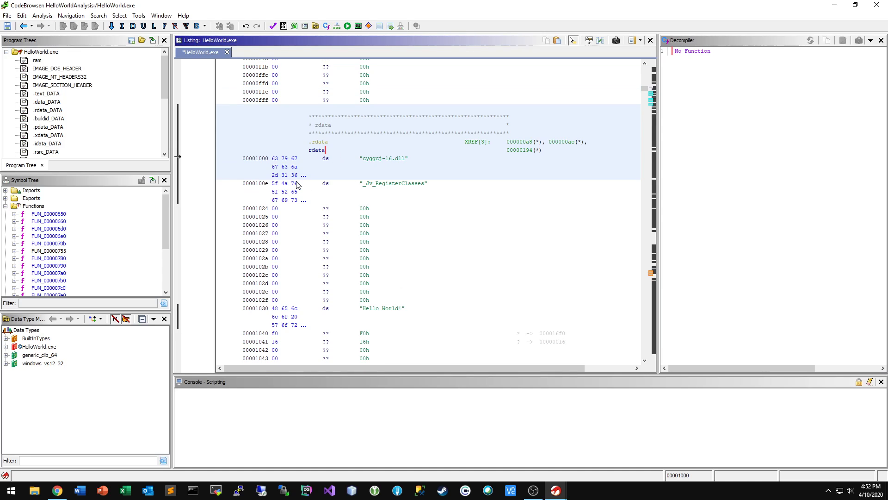
mouse_move(297, 186)
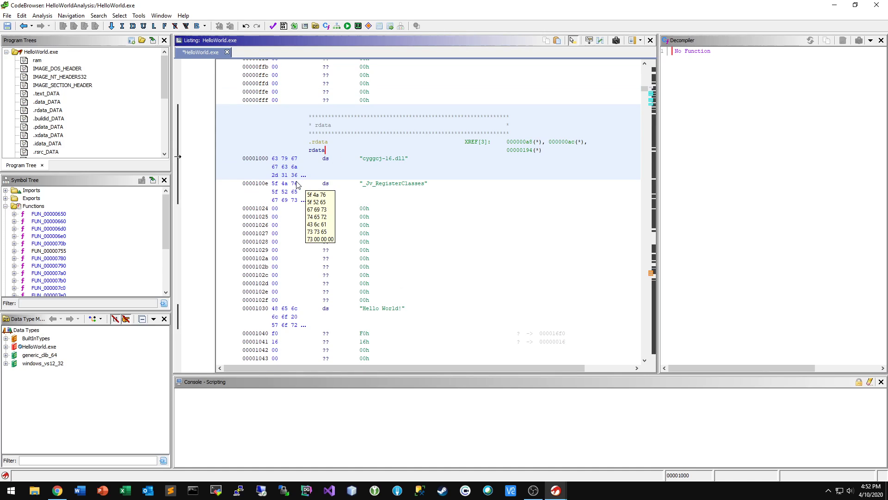
left_click(382, 308)
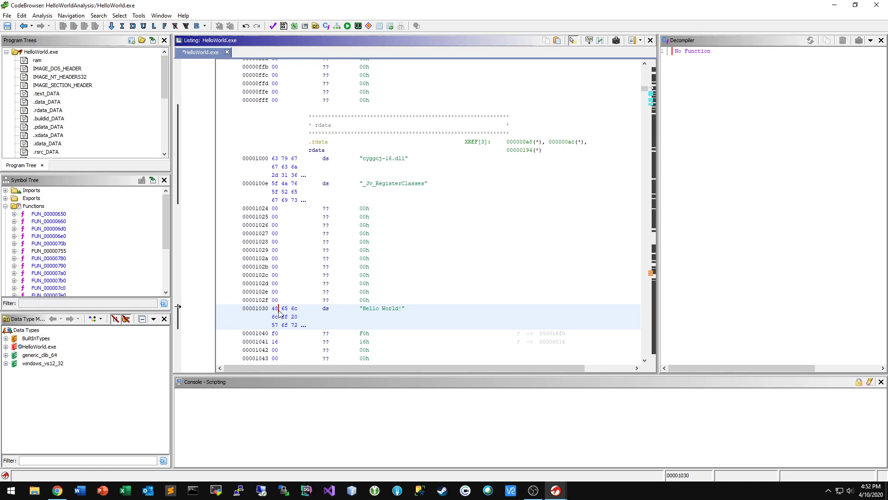
mouse_move(283, 26)
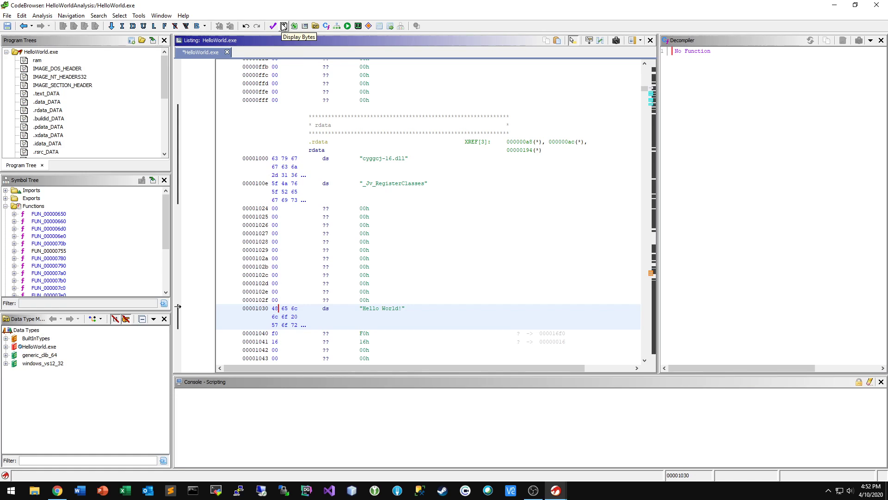
- Show the Bytes: HelloWorld.exe hex view beside the listing
left_click(284, 26)
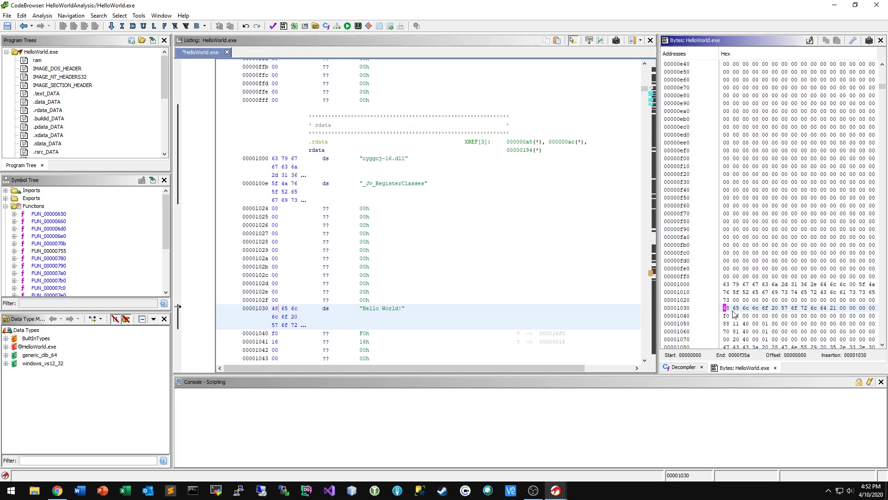
mouse_move(810, 39)
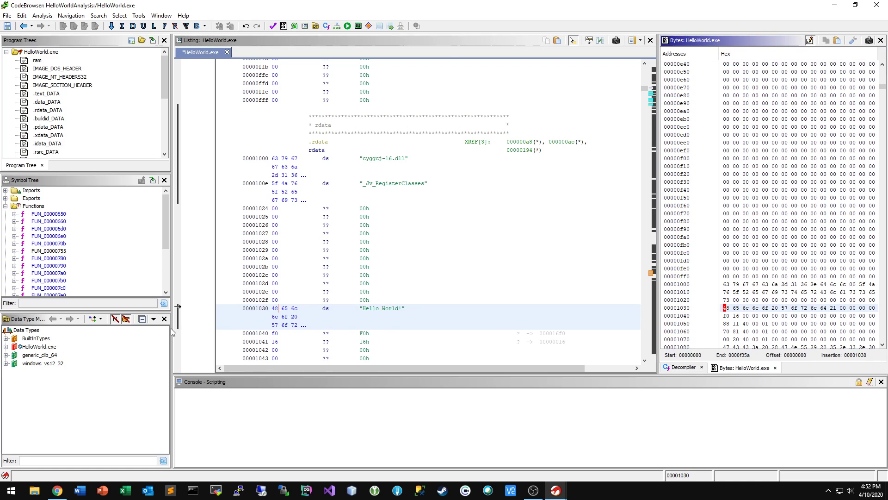
- Search Chrome for 'string to hex' and open the codebeautify converter
left_click(57, 490)
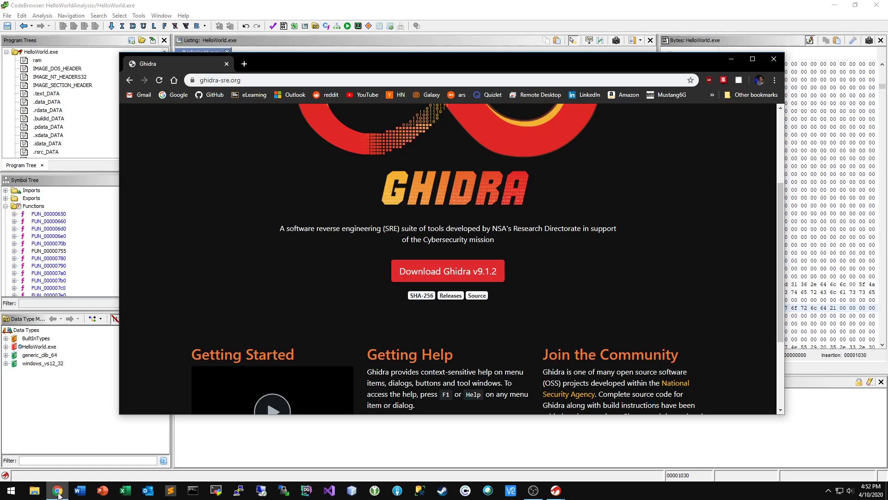
left_click(244, 64)
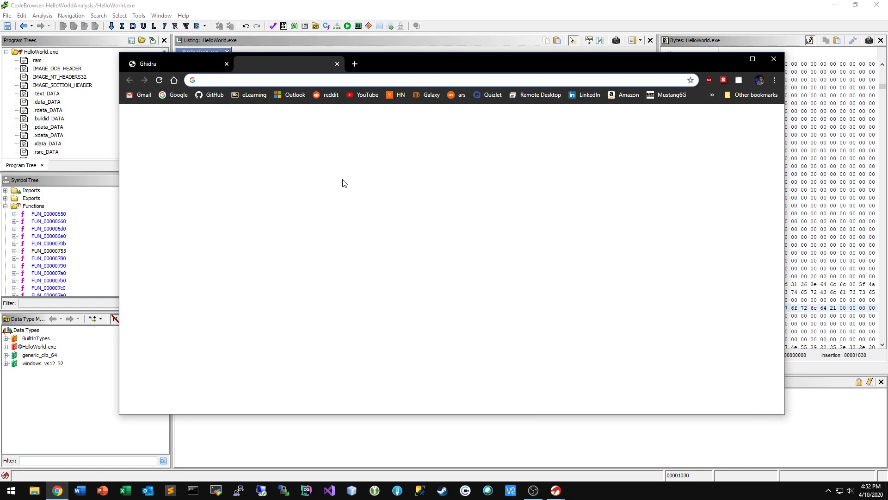
type("string to hex")
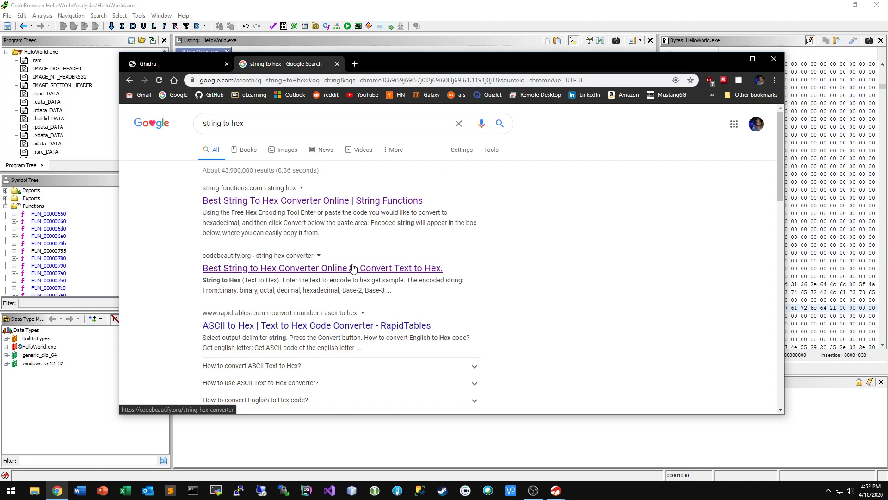
left_click(321, 268)
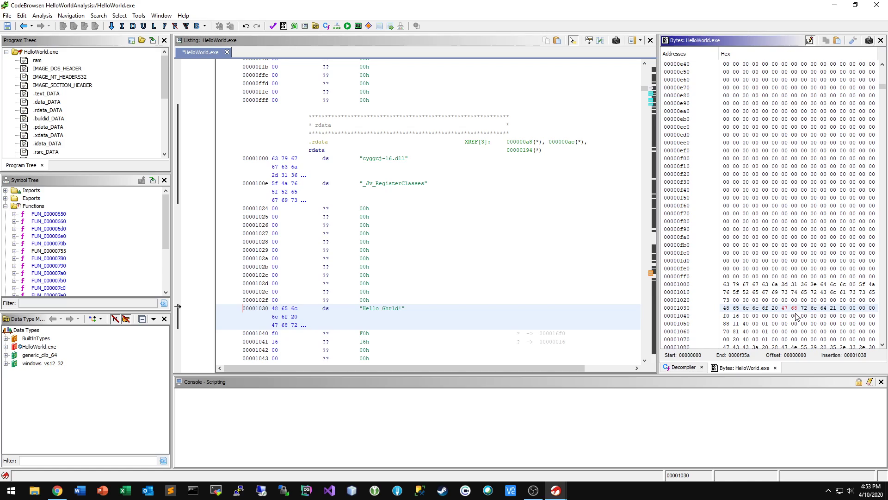
- Overwrite the bytes after 00001030 so the string reads "Hello Ghidra!"
left_click(813, 307)
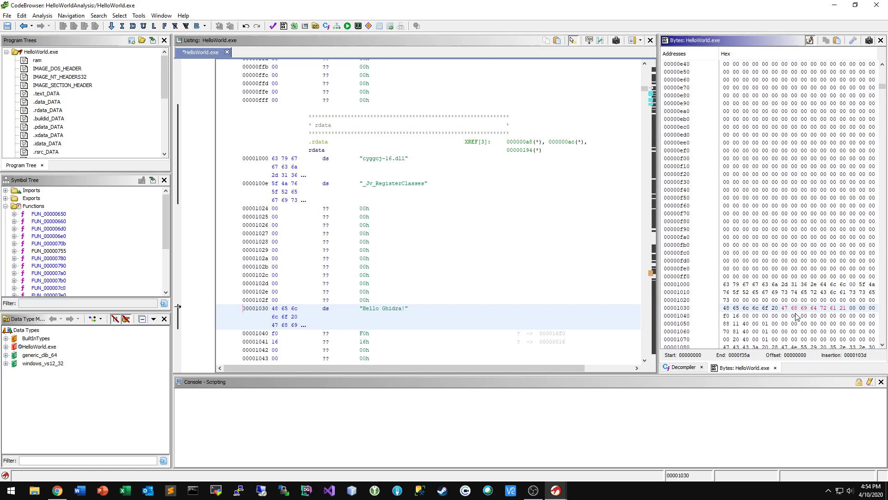
- Start Export Program from the File menu and browse for the output location
left_click(849, 307)
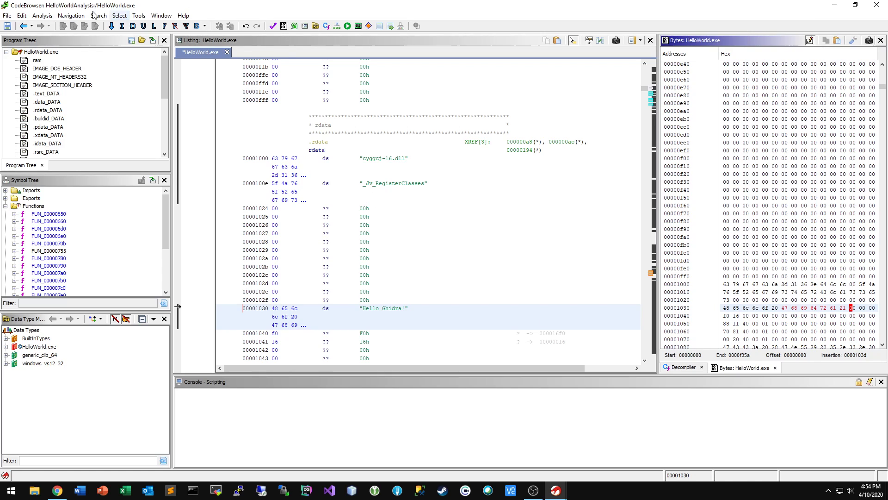
mouse_move(290, 17)
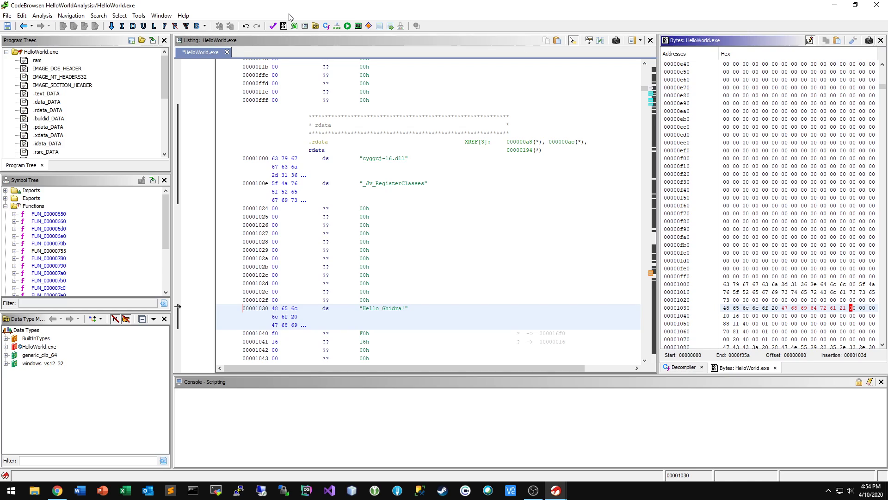
left_click(7, 16)
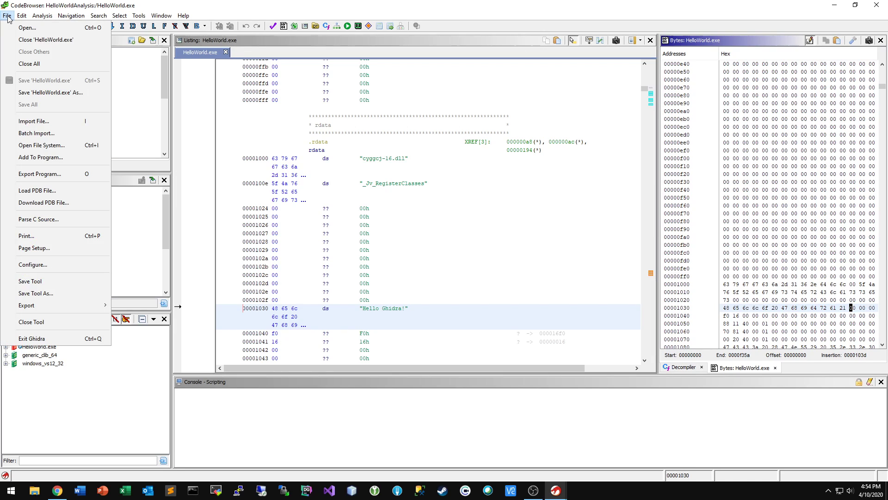
mouse_move(50, 173)
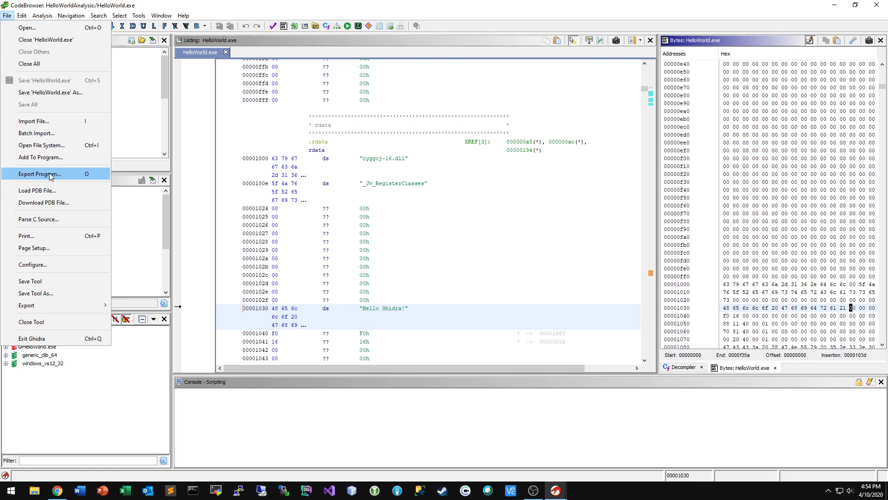
left_click(40, 173)
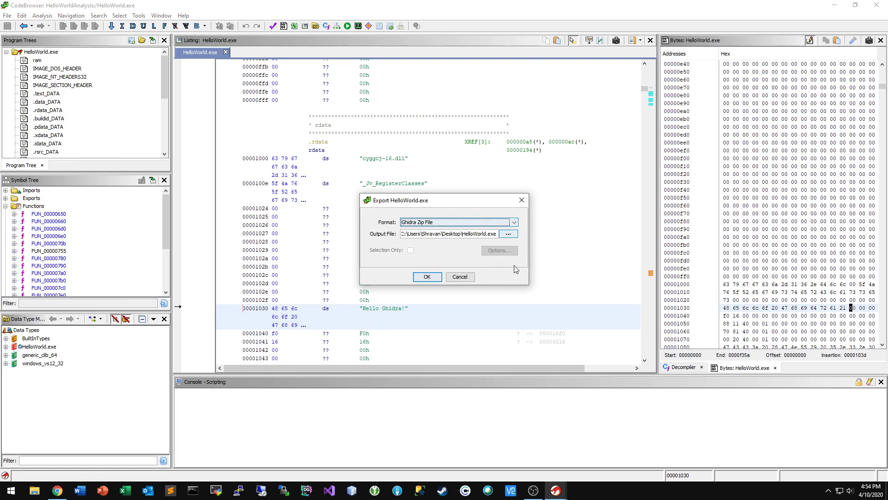
left_click(506, 234)
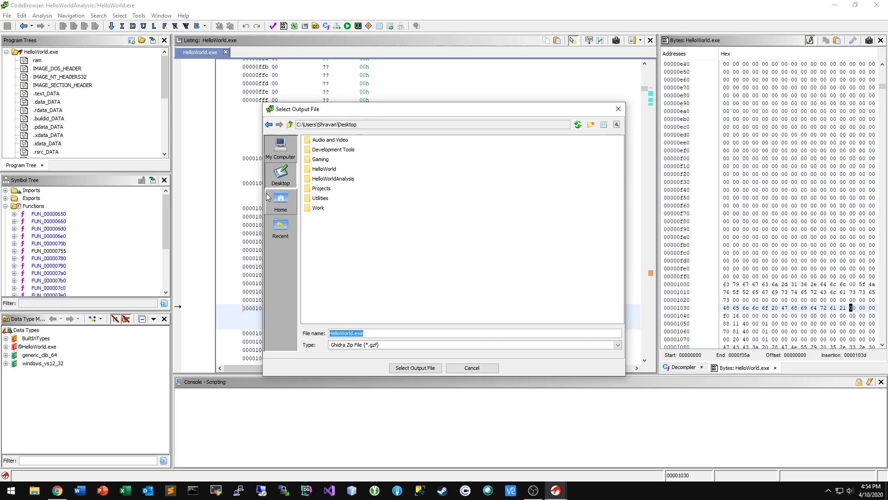
mouse_move(365, 334)
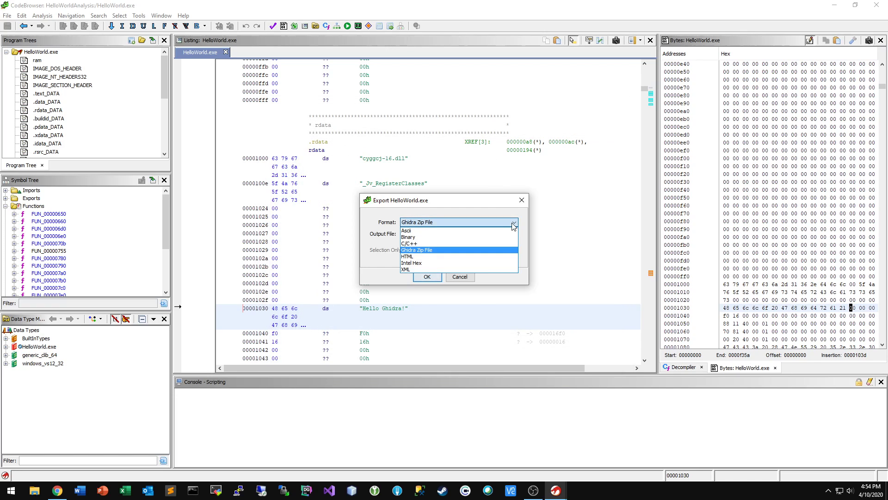
- Export as Binary to HelloWorldPatched.exe on the Desktop and dismiss the results summary
left_click(407, 237)
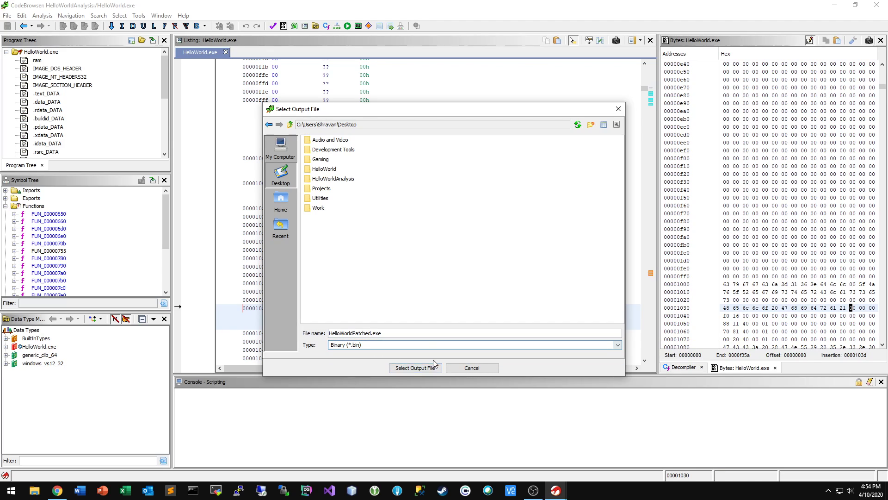
left_click(415, 367)
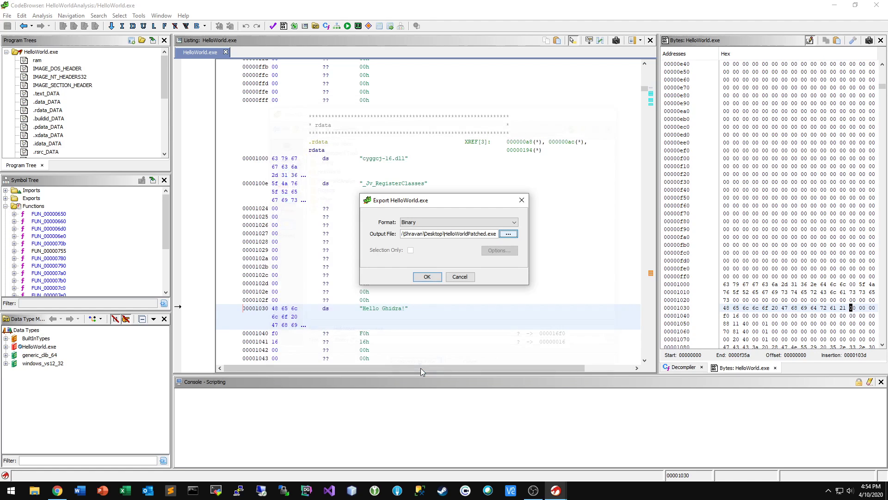
left_click(426, 277)
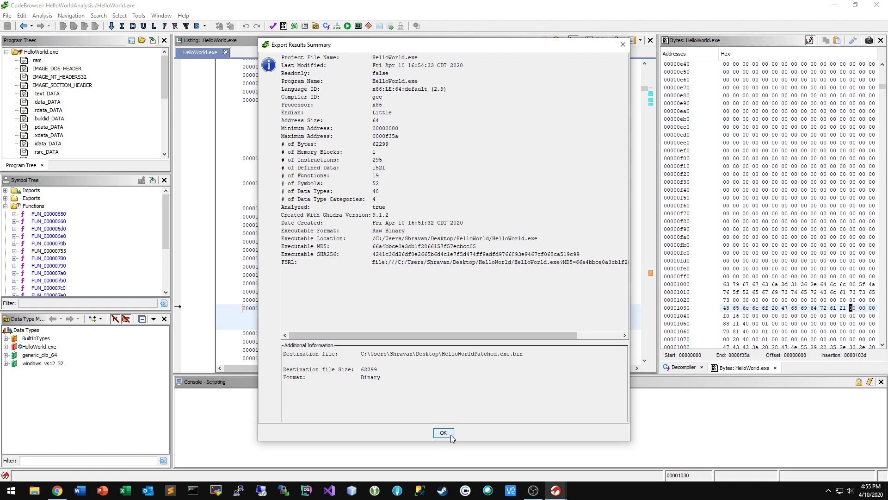
left_click(443, 432)
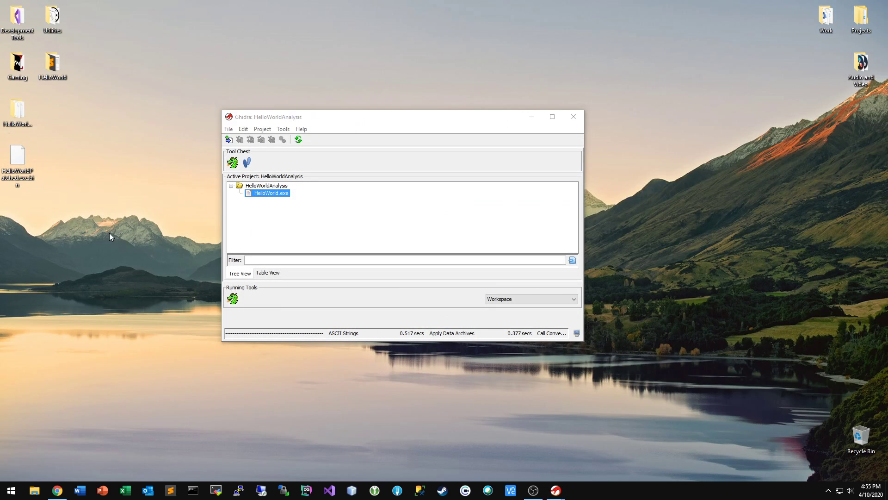
- In Command Prompt, cd to Desktop and run HelloWorldPatched.exe.bin to print "Hello Ghidra!"
left_click(192, 490)
type("cd")
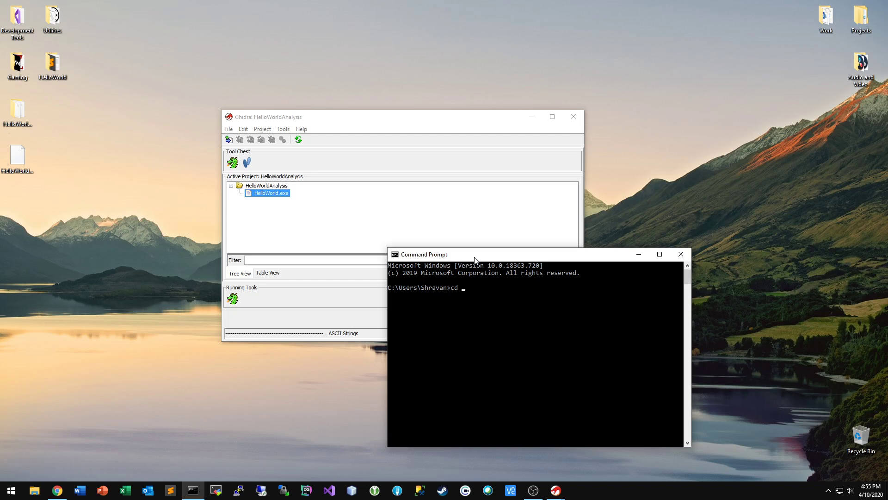
type("Desktop")
type("HelloWorldPatched.exe.bin")
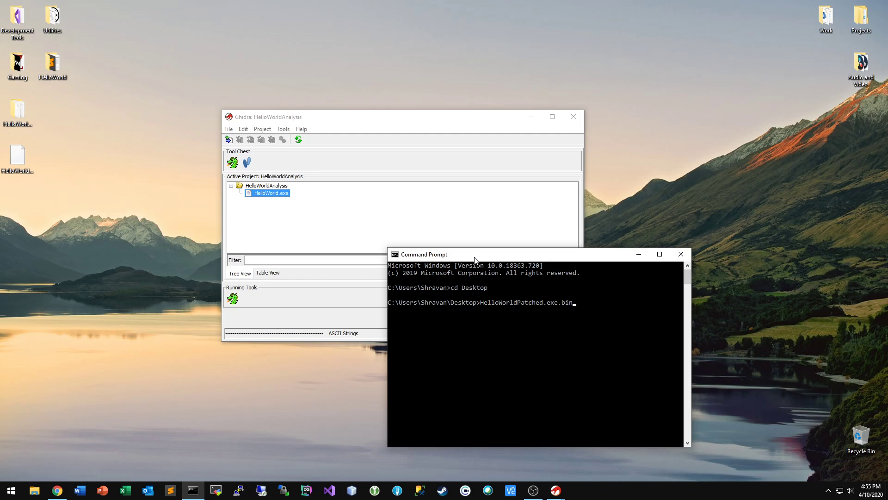
key("Return")
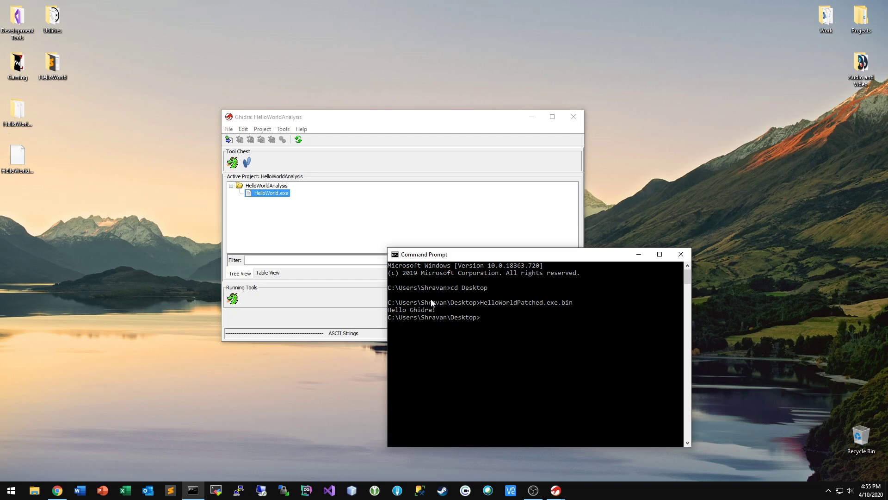
mouse_move(436, 315)
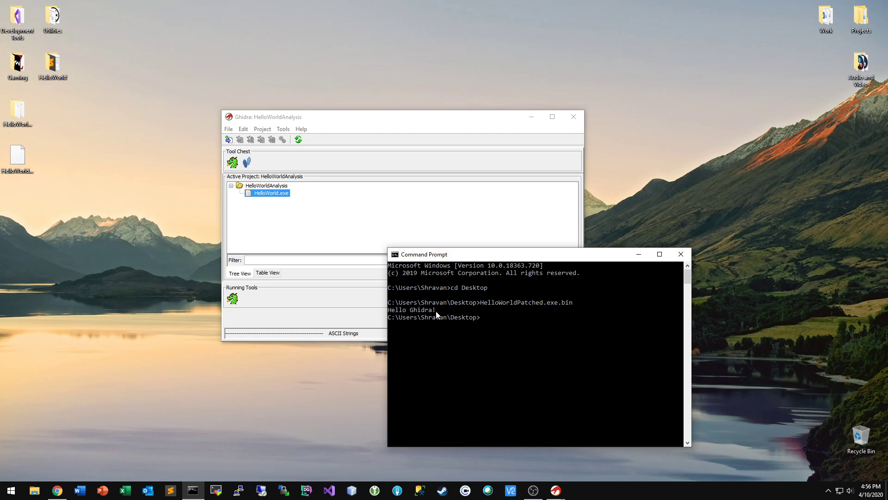
mouse_move(470, 301)
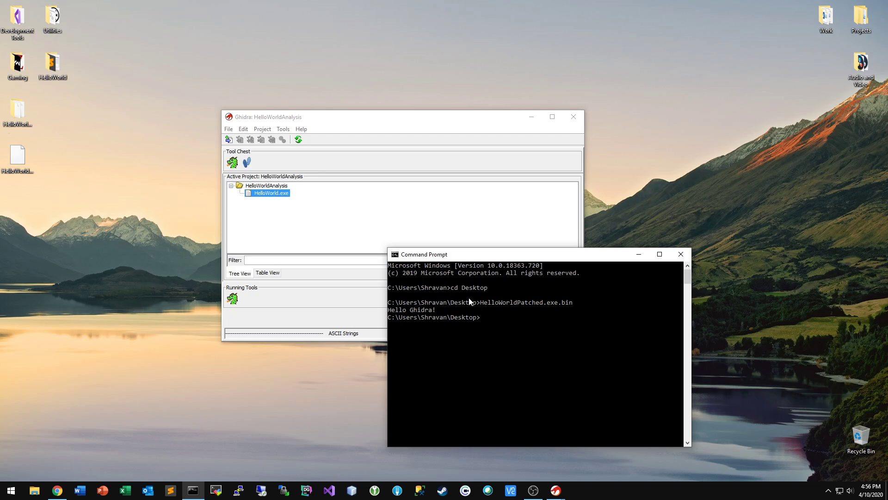